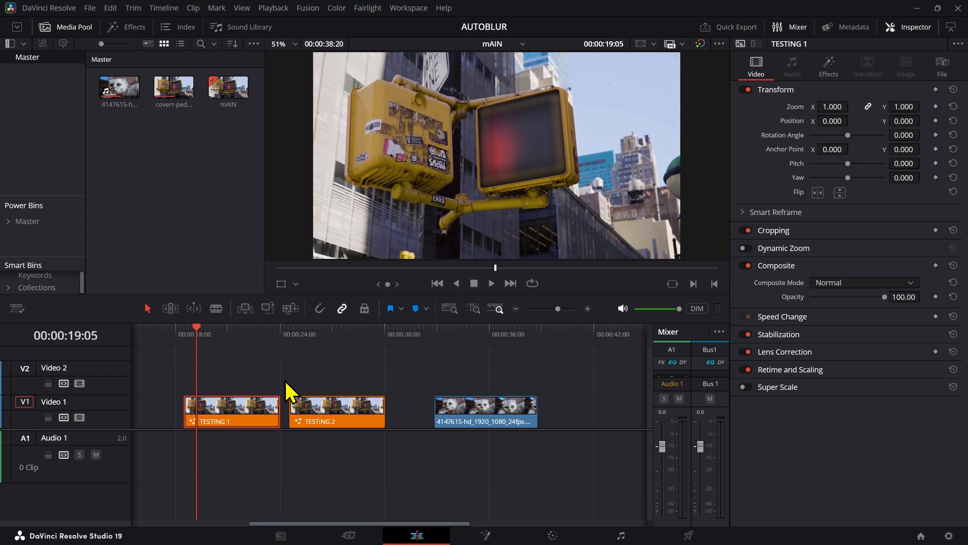
# Show TESTING 1's Auto Blur settings and expand Effects > SUALVI to list the Auto Blur presets
pyautogui.click(231, 410)
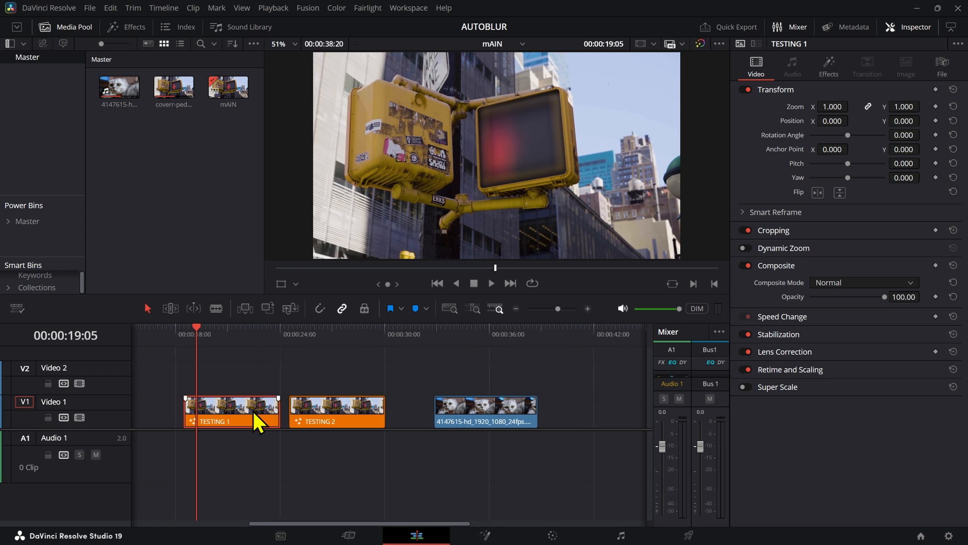
pyautogui.moveTo(234, 410)
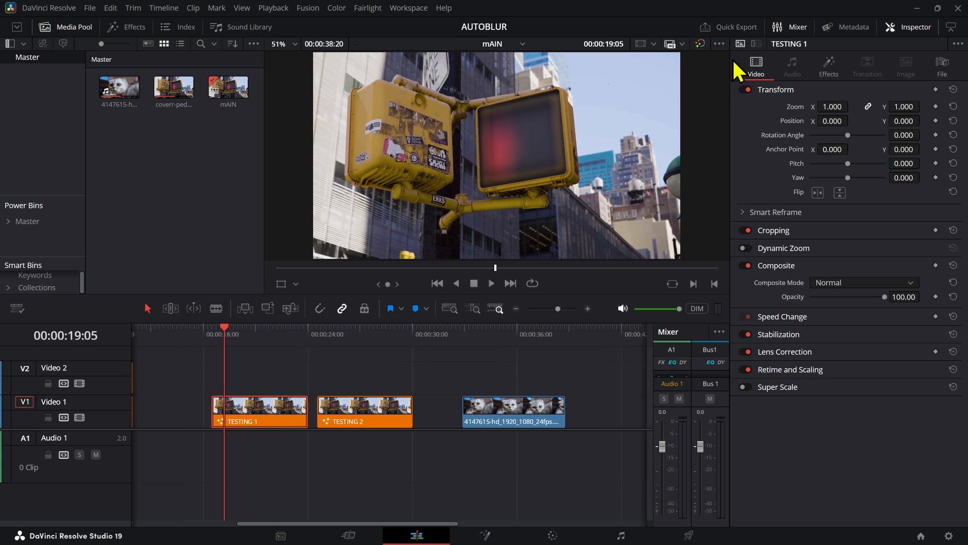
pyautogui.click(828, 67)
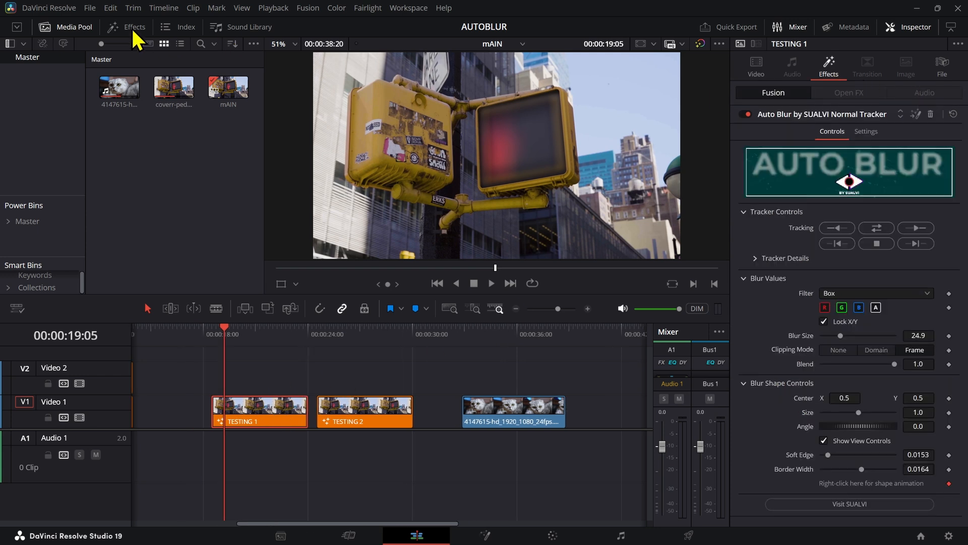
pyautogui.click(133, 26)
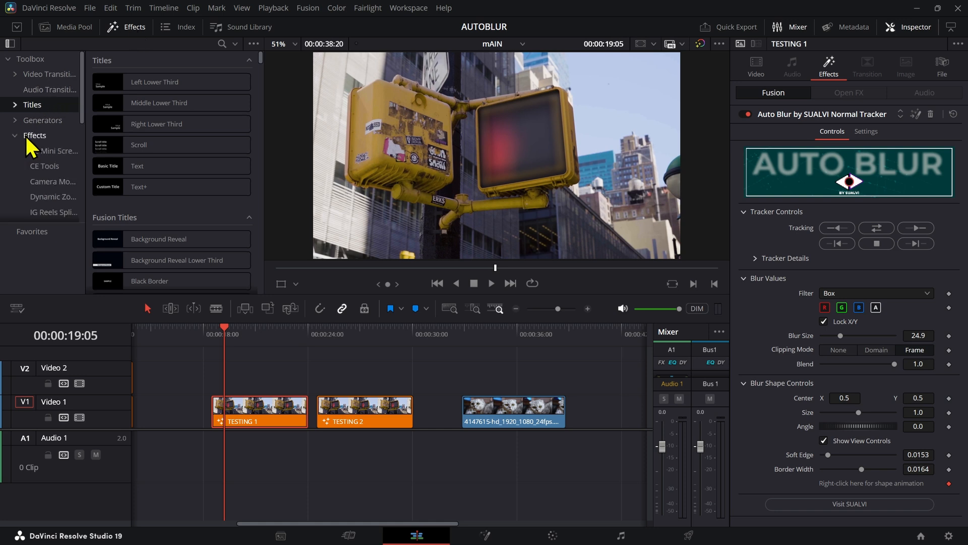
pyautogui.scroll(-3)
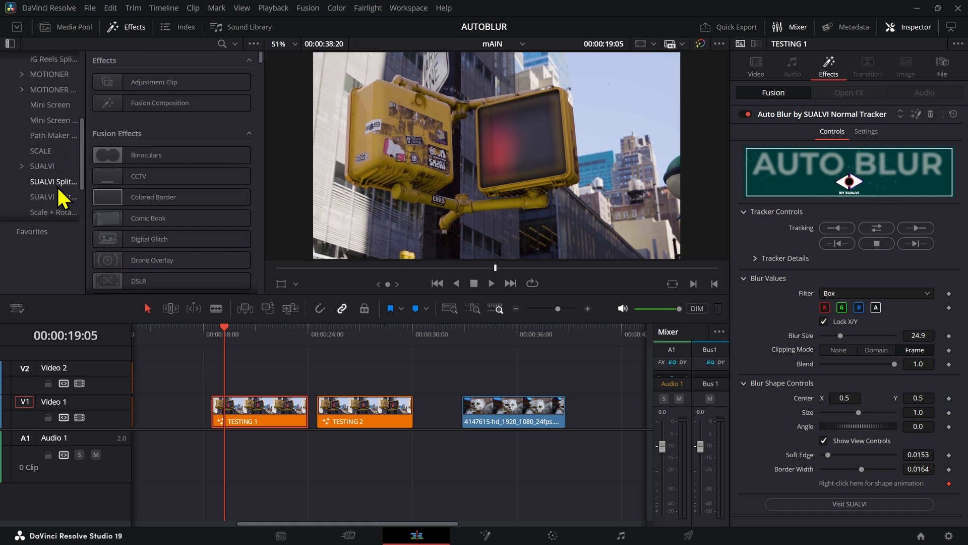
pyautogui.click(41, 165)
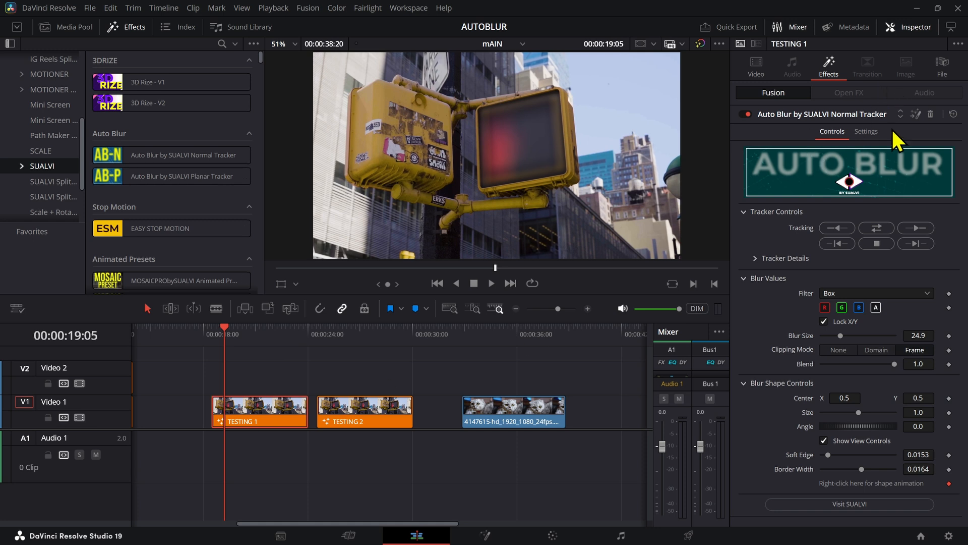
pyautogui.moveTo(339, 382)
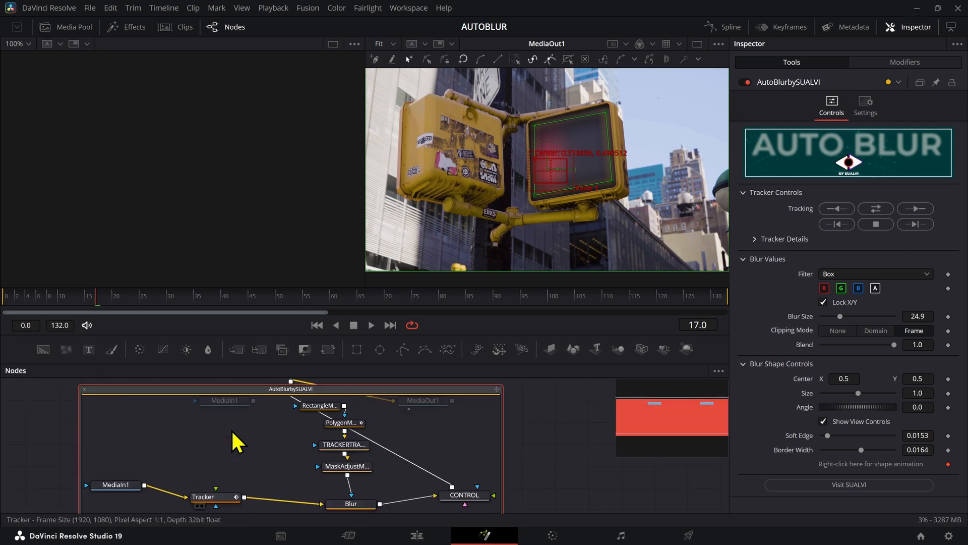
pyautogui.click(203, 495)
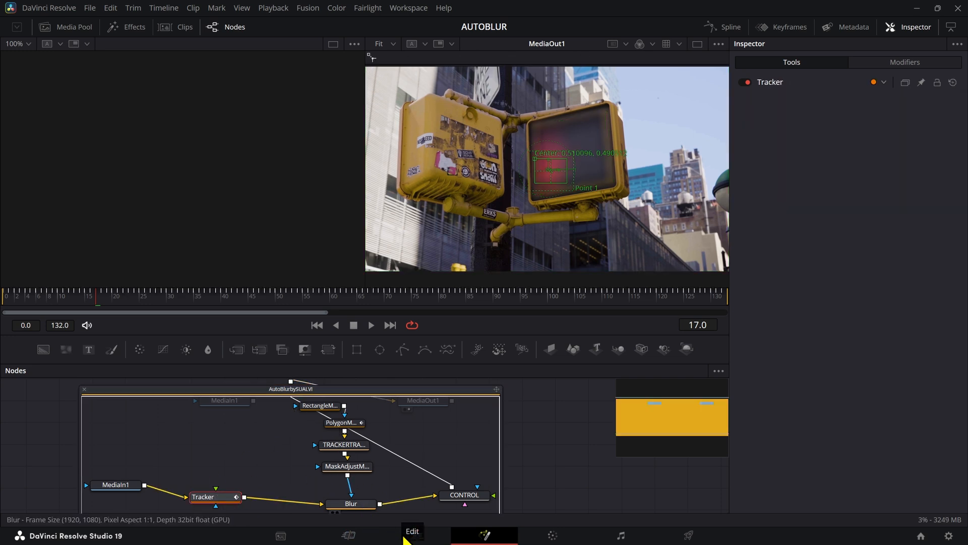
pyautogui.click(416, 535)
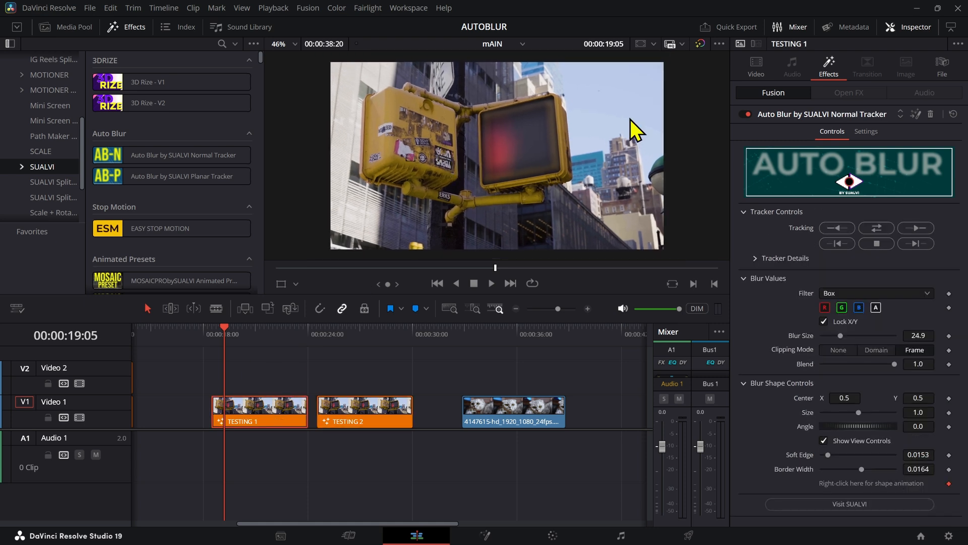
pyautogui.moveTo(517, 158)
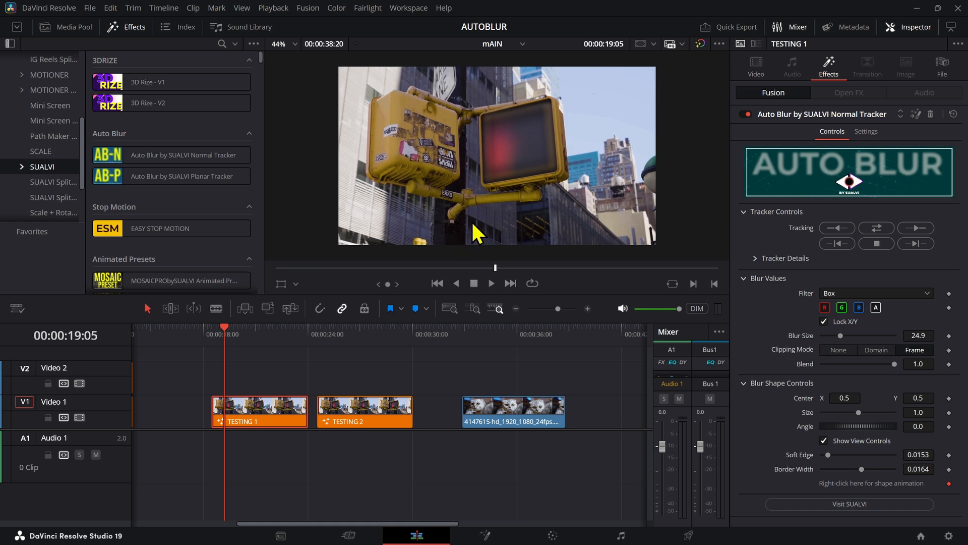
# Switch the viewer to Fusion Overlay to show the blur shape and tracker box
pyautogui.click(297, 284)
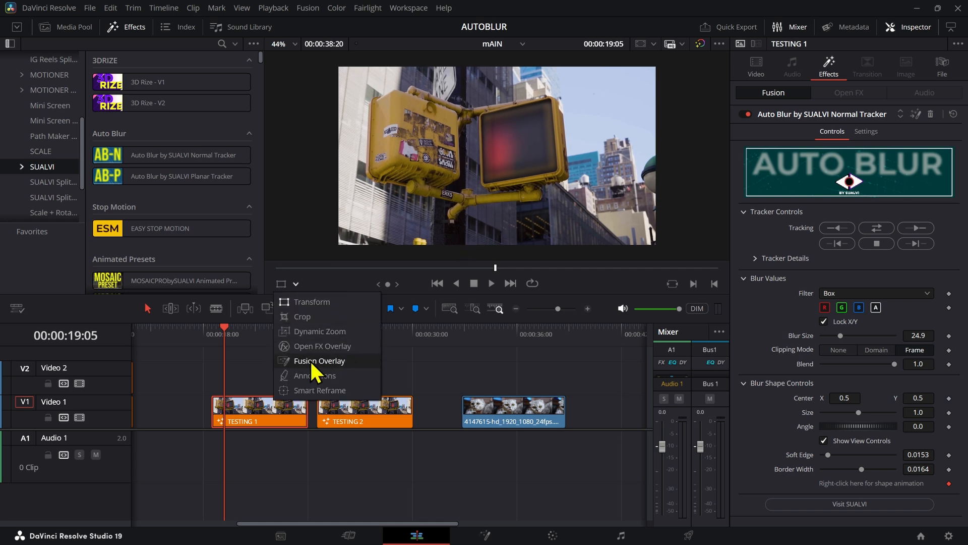
pyautogui.click(319, 360)
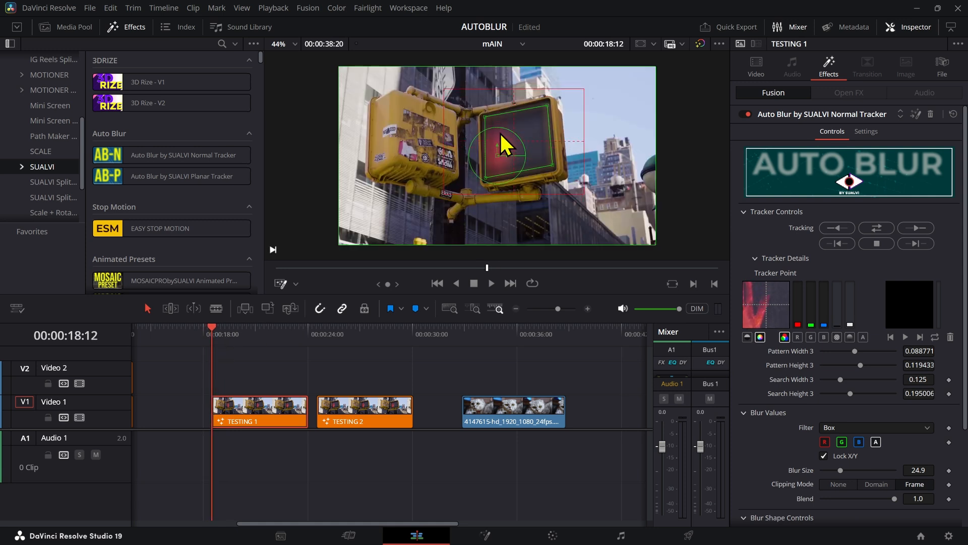
# Run Track Forward on the red pedestrian signal through the whole clip
pyautogui.click(916, 228)
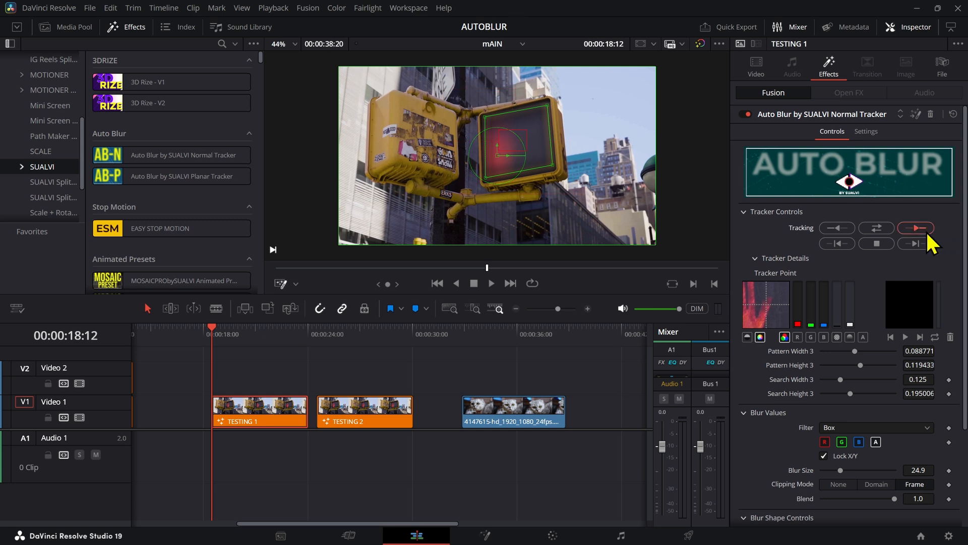
pyautogui.click(916, 228)
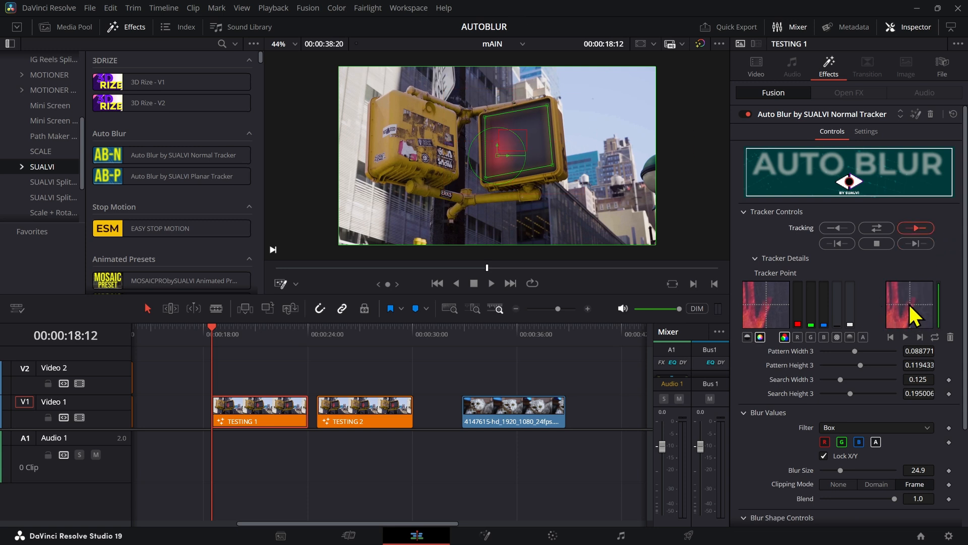
pyautogui.click(915, 228)
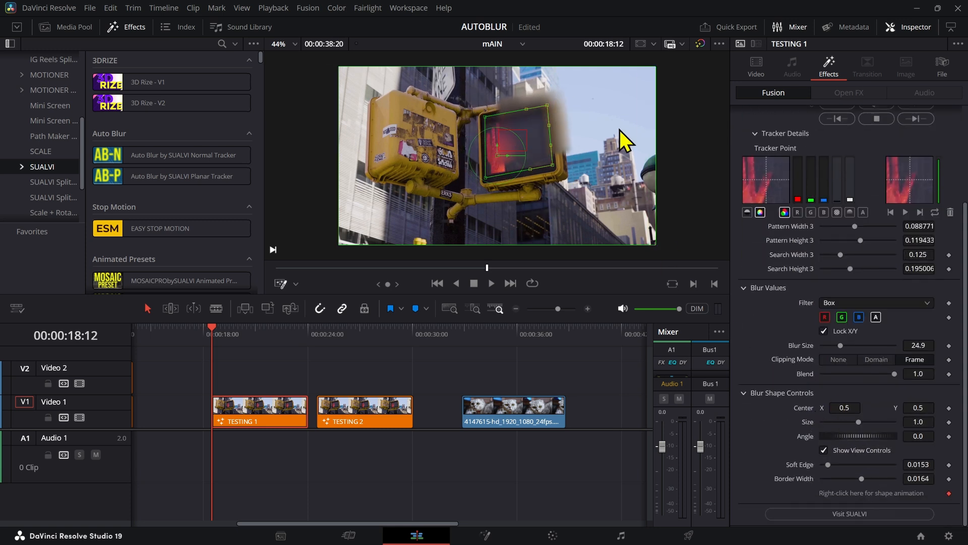
# Reshape the blur mask around the signal, centring it at X 0.456, Y 0.444
pyautogui.click(258, 410)
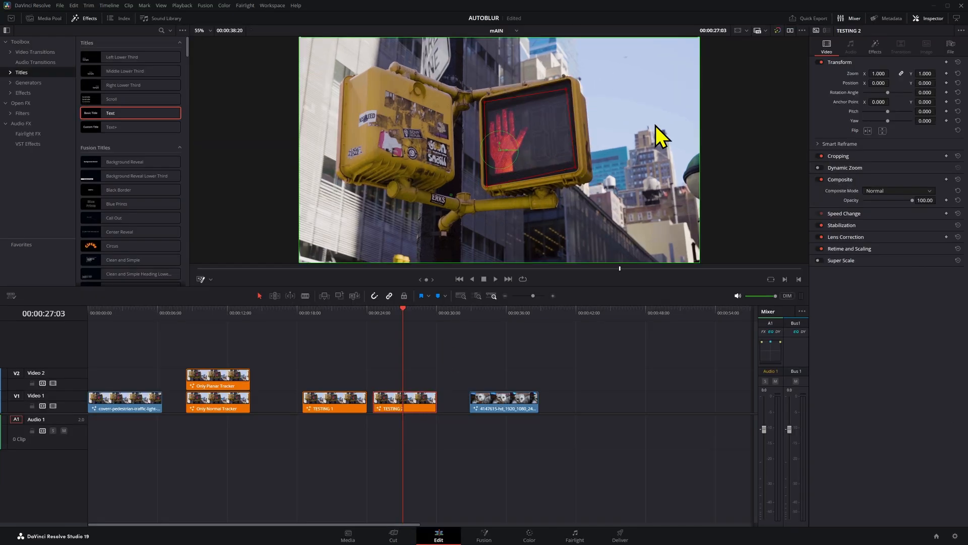
pyautogui.click(334, 398)
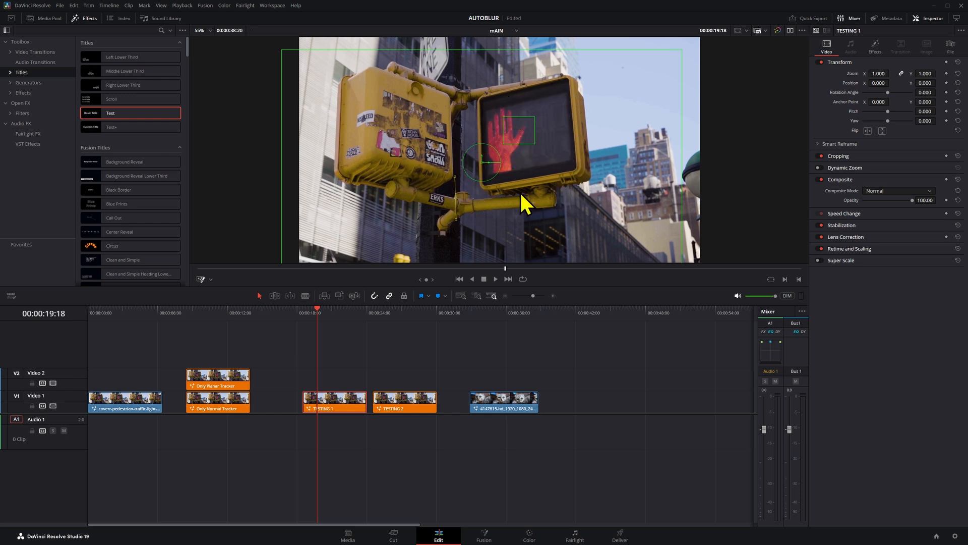
pyautogui.moveTo(488, 213)
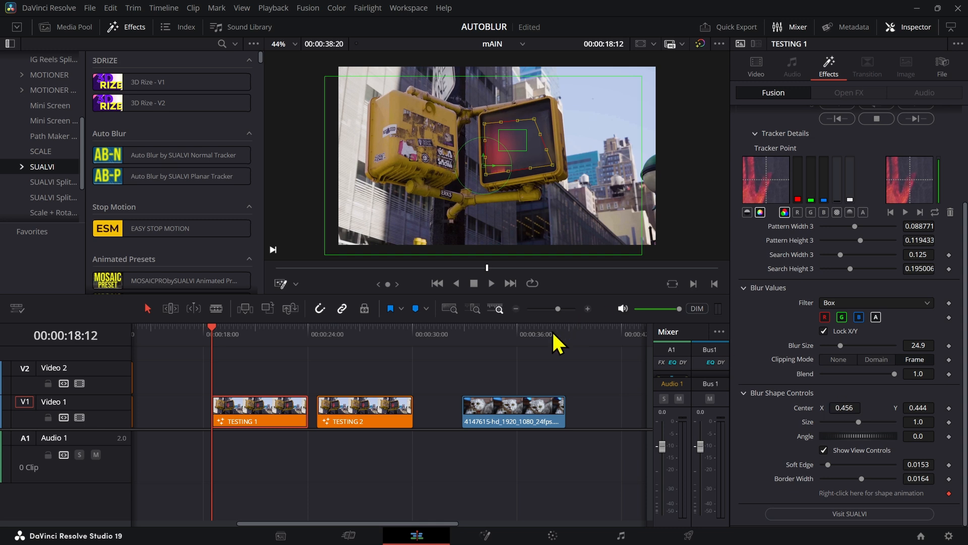
pyautogui.click(309, 333)
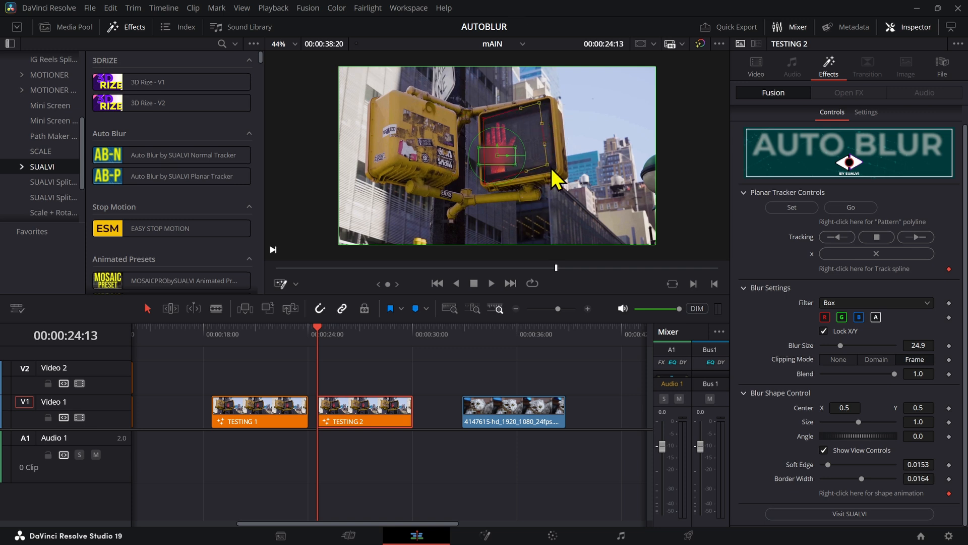
# Set the Pattern polyline's draw style so its outline is hidden in the viewer
pyautogui.rightClick(553, 179)
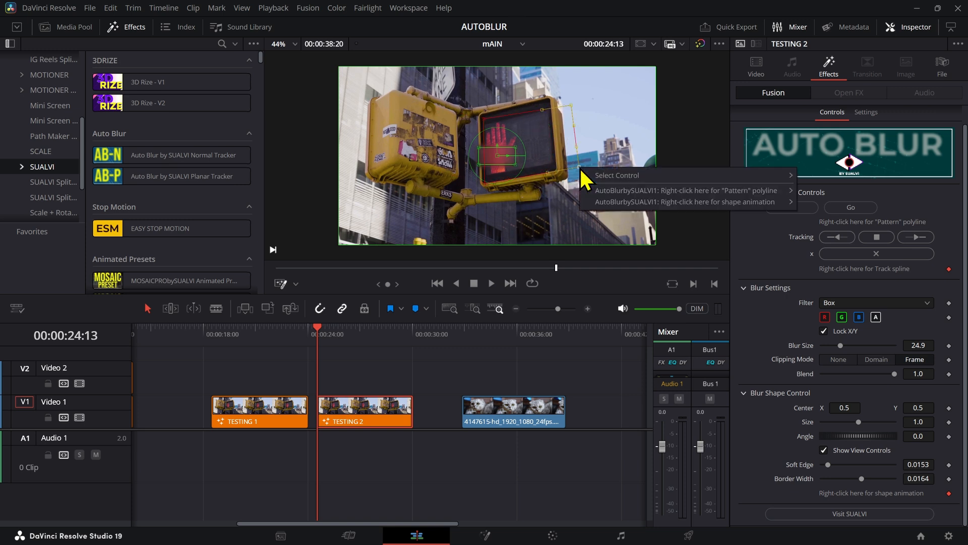
pyautogui.click(684, 190)
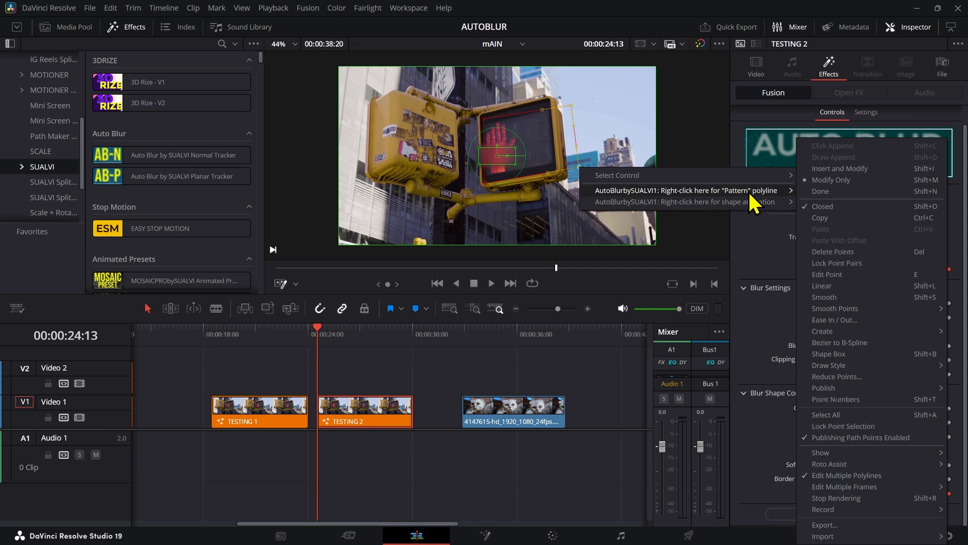
pyautogui.moveTo(765, 203)
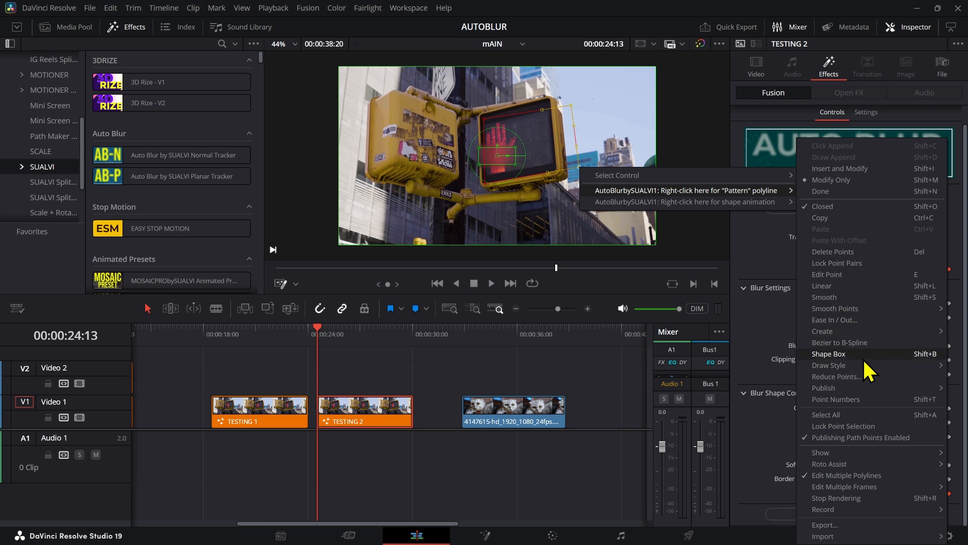
pyautogui.moveTo(828, 366)
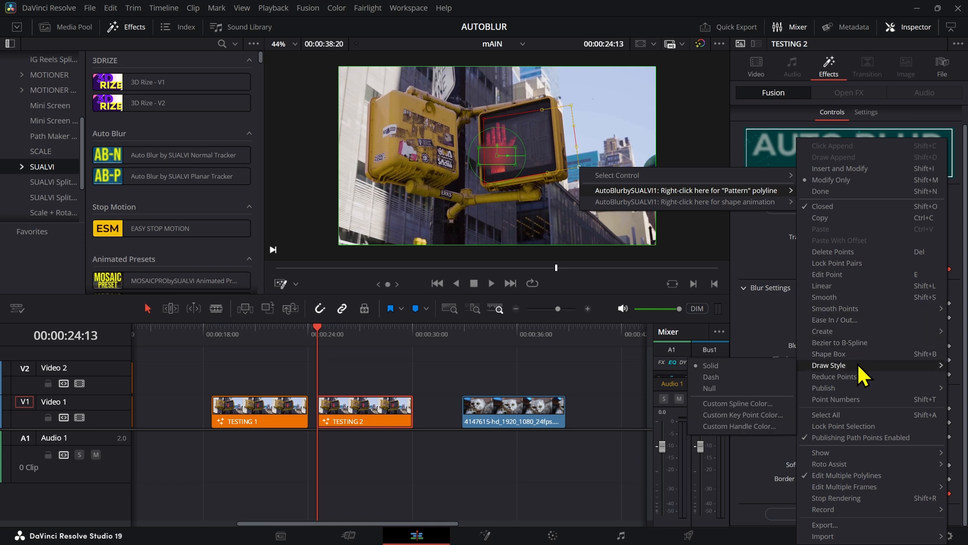
pyautogui.click(563, 179)
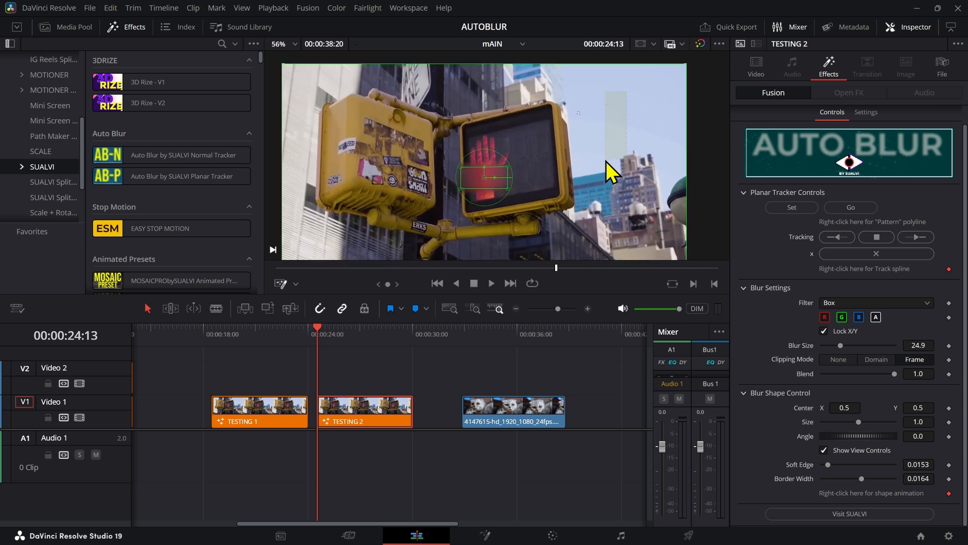
pyautogui.moveTo(540, 222)
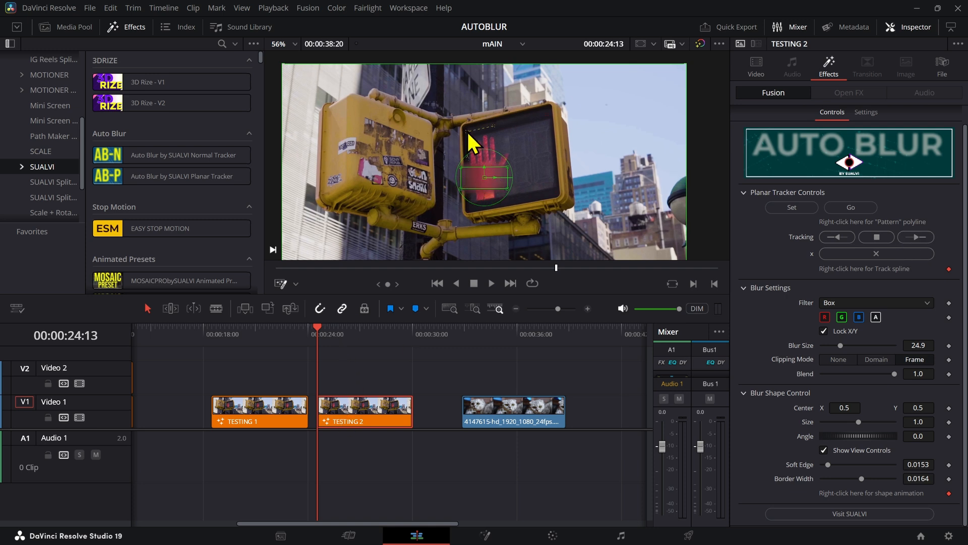
pyautogui.moveTo(908, 229)
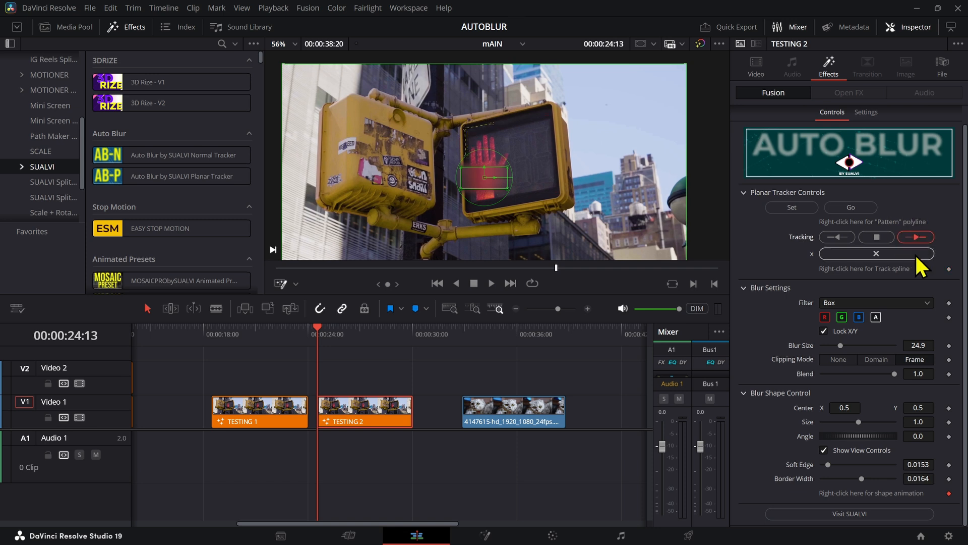
pyautogui.moveTo(916, 237)
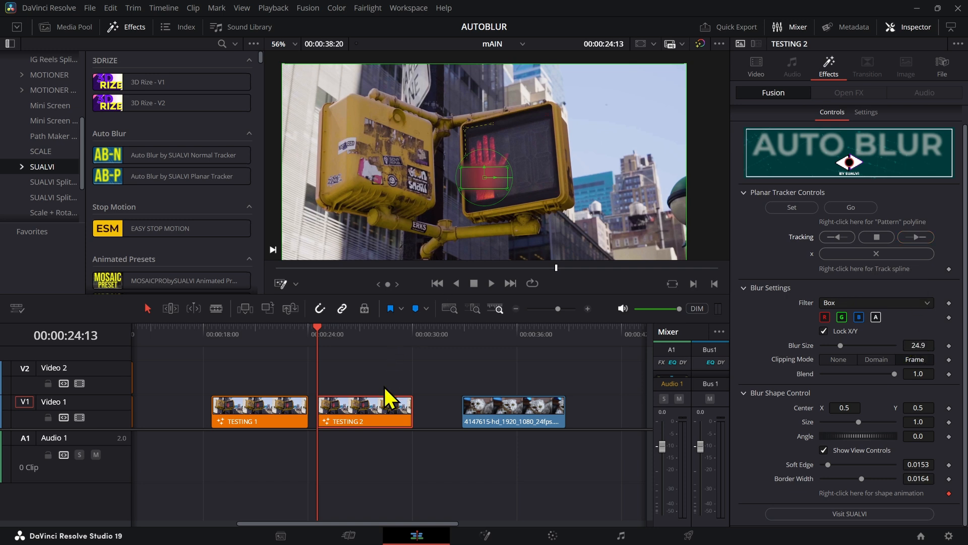
# Give the signal blur size 24.4, border 0.0391 and a Bartlett filter, then scrub to preview
pyautogui.click(491, 283)
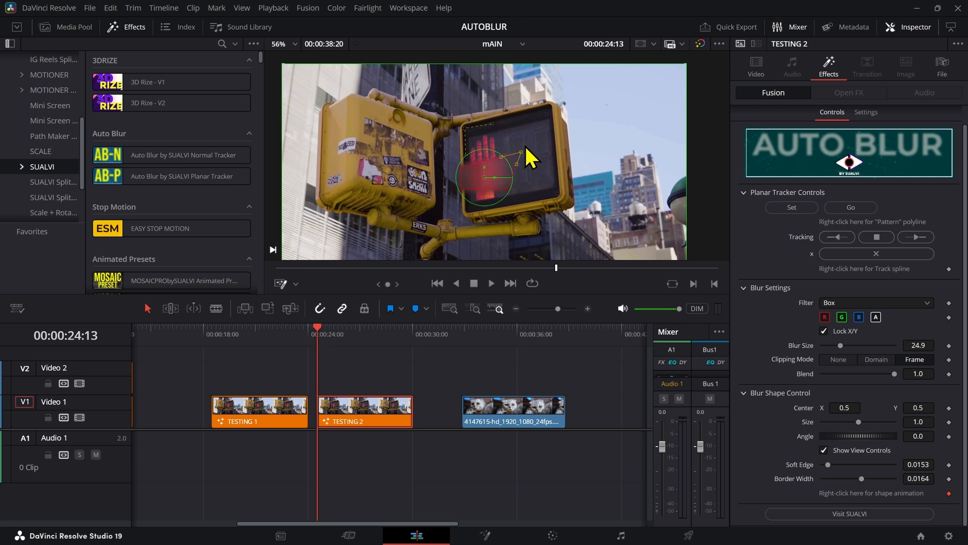
pyautogui.moveTo(515, 163); pyautogui.dragTo(488, 128)
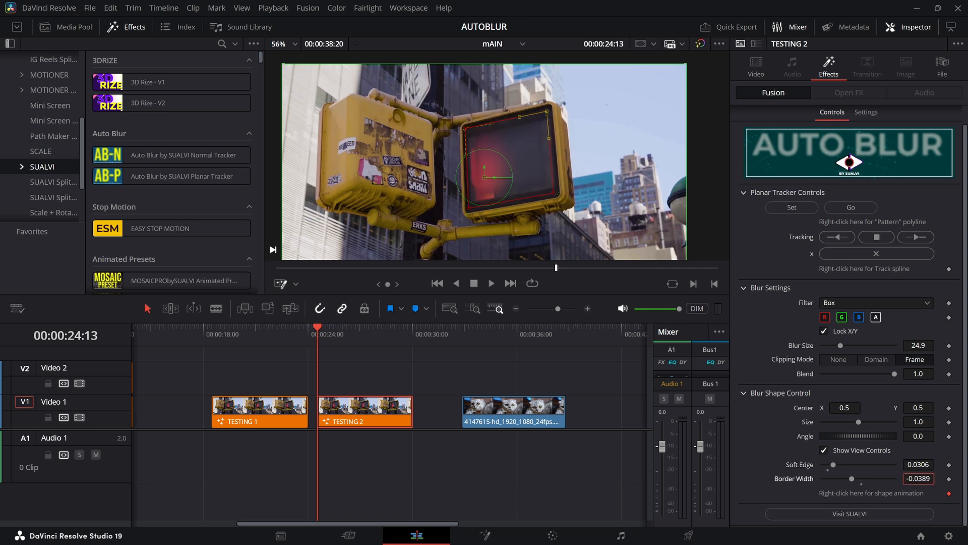
pyautogui.moveTo(830, 479); pyautogui.dragTo(864, 478)
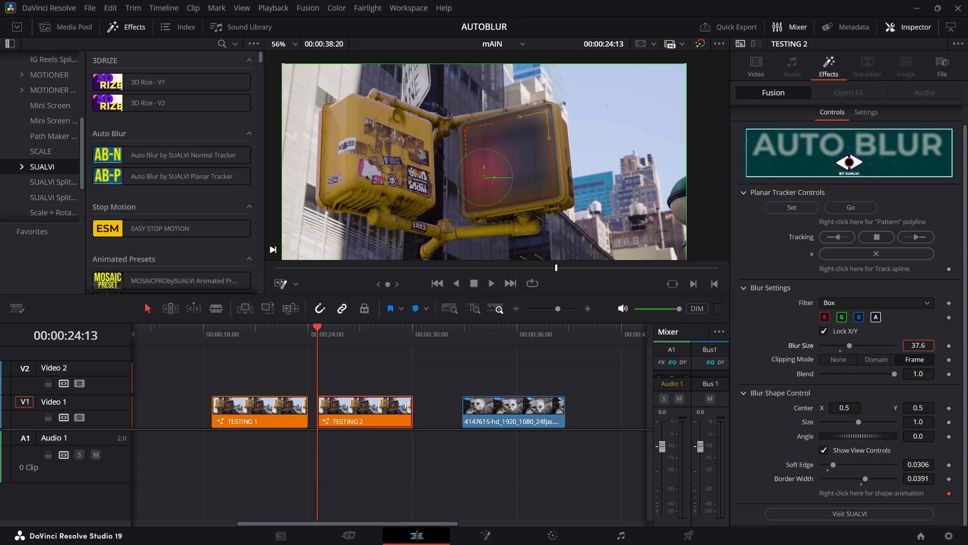
pyautogui.click(875, 302)
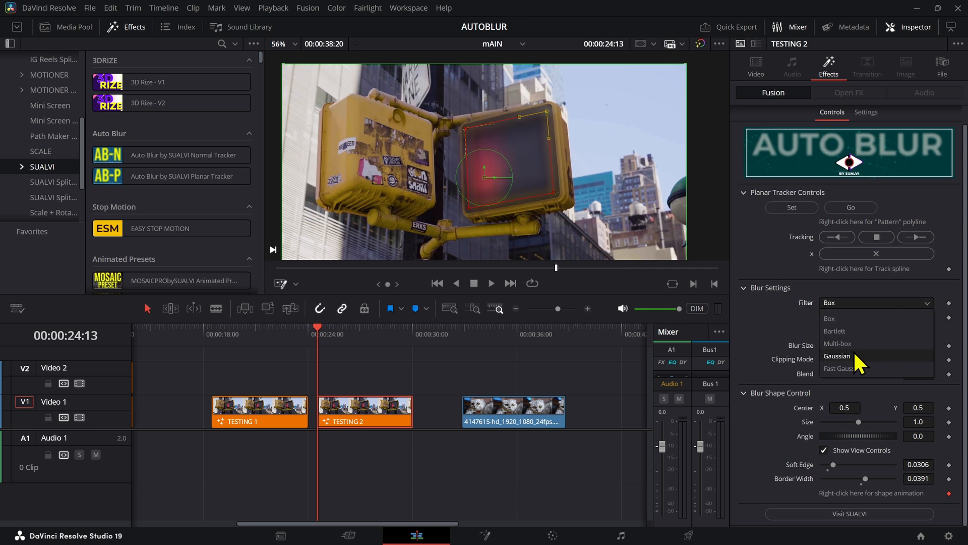
pyautogui.click(834, 330)
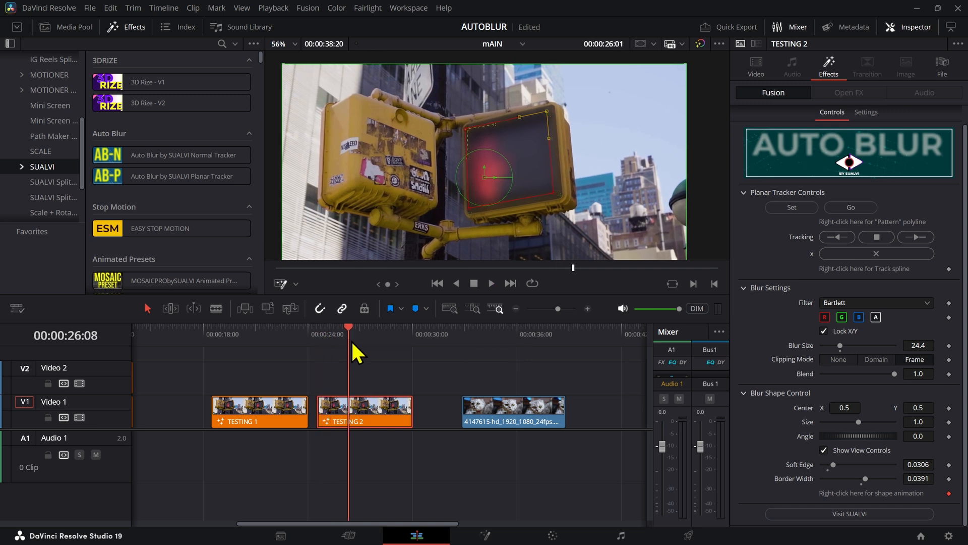
pyautogui.moveTo(348, 326); pyautogui.dragTo(332, 326)
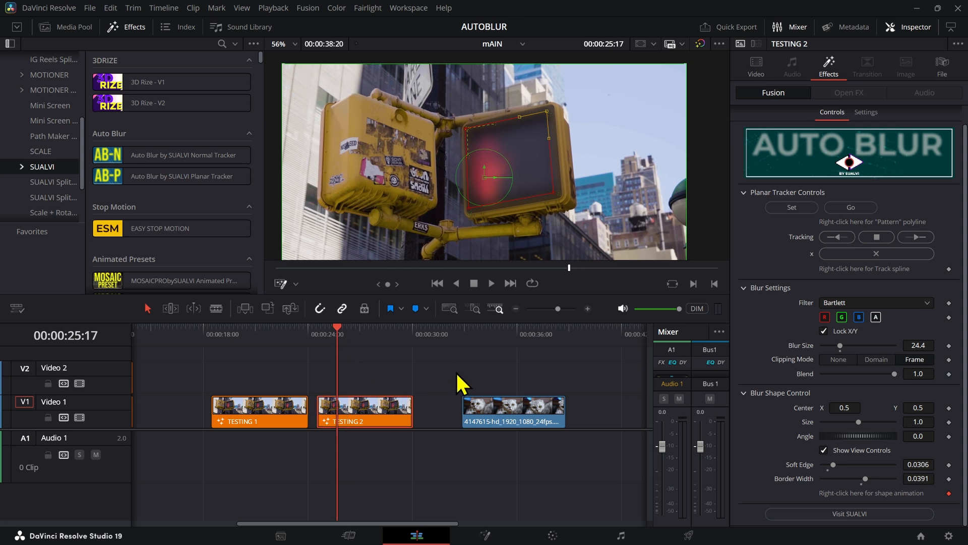
# Select the cat clip and track its Auto Blur Normal Tracker forward
pyautogui.click(512, 411)
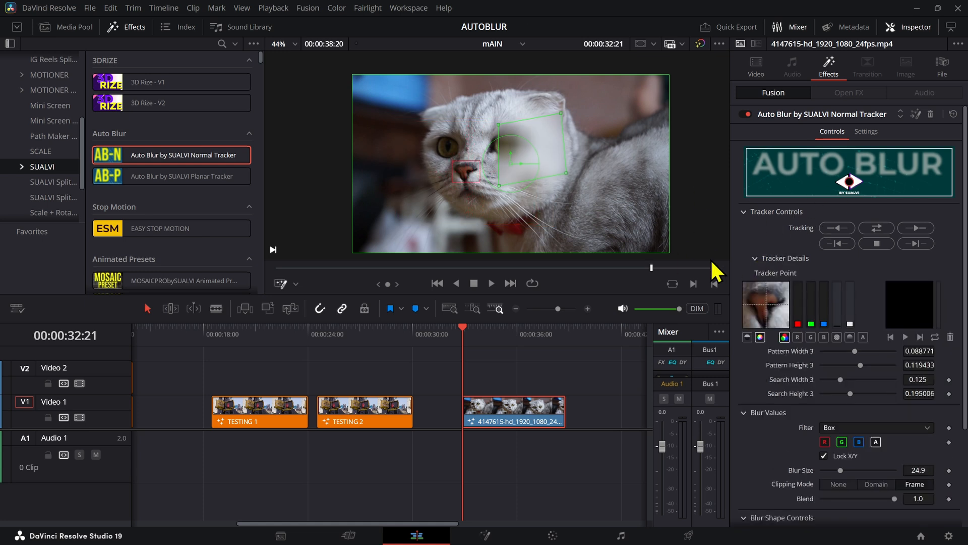
pyautogui.moveTo(916, 241)
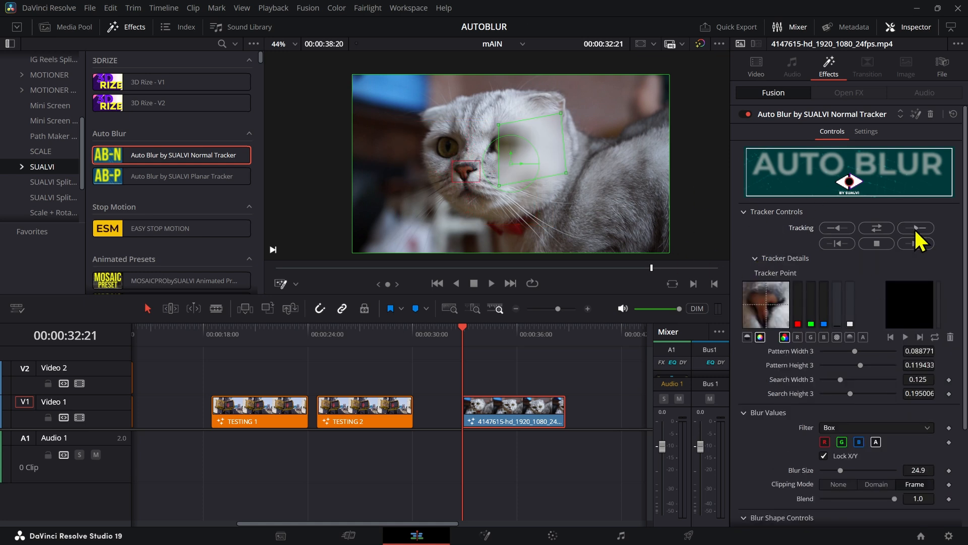
pyautogui.click(916, 228)
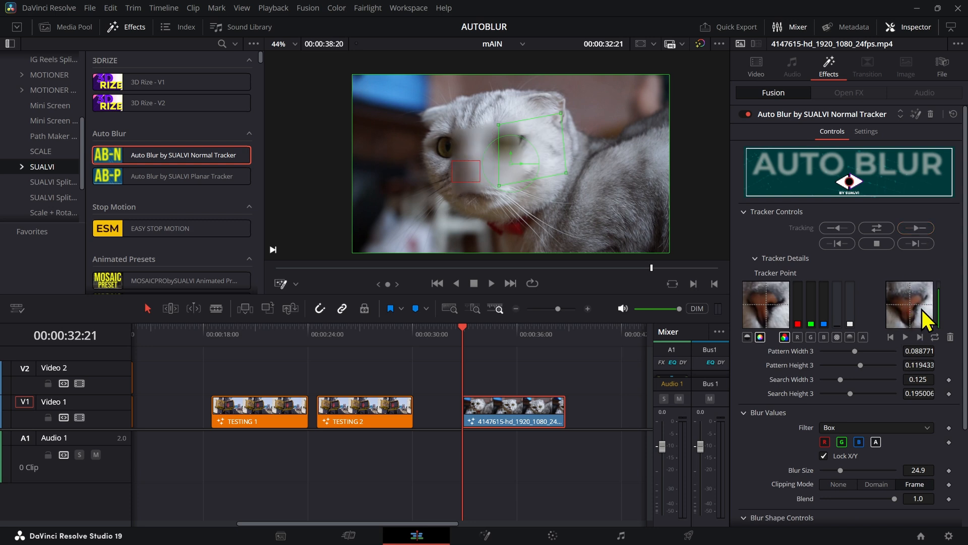
pyautogui.moveTo(944, 308)
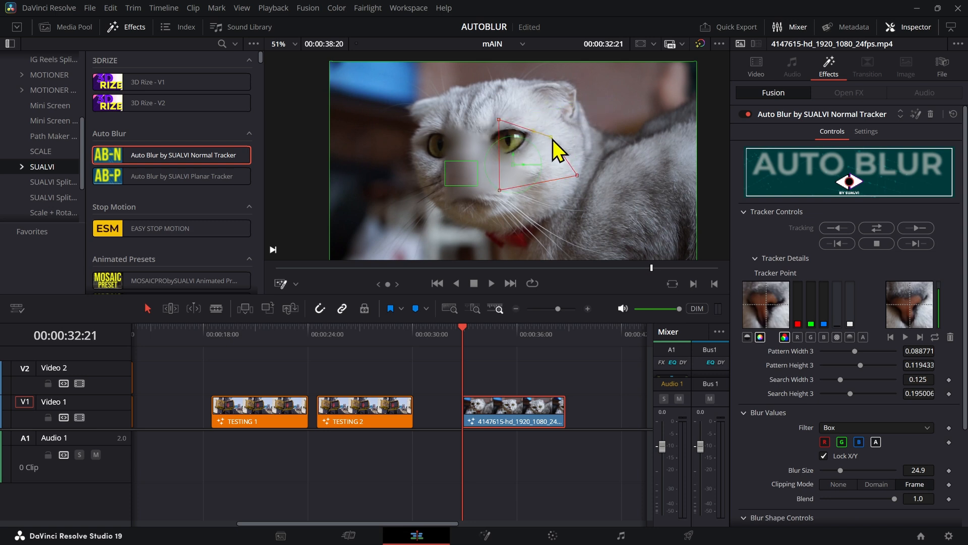
# Widen the blur shape over both cat eyes and jump to a later frame
pyautogui.moveTo(556, 151); pyautogui.dragTo(481, 155)
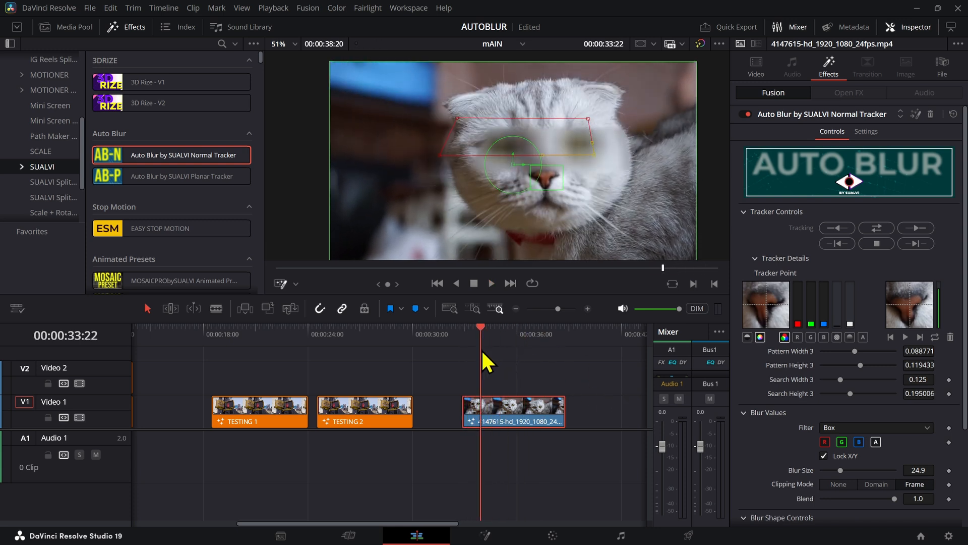
pyautogui.click(523, 326)
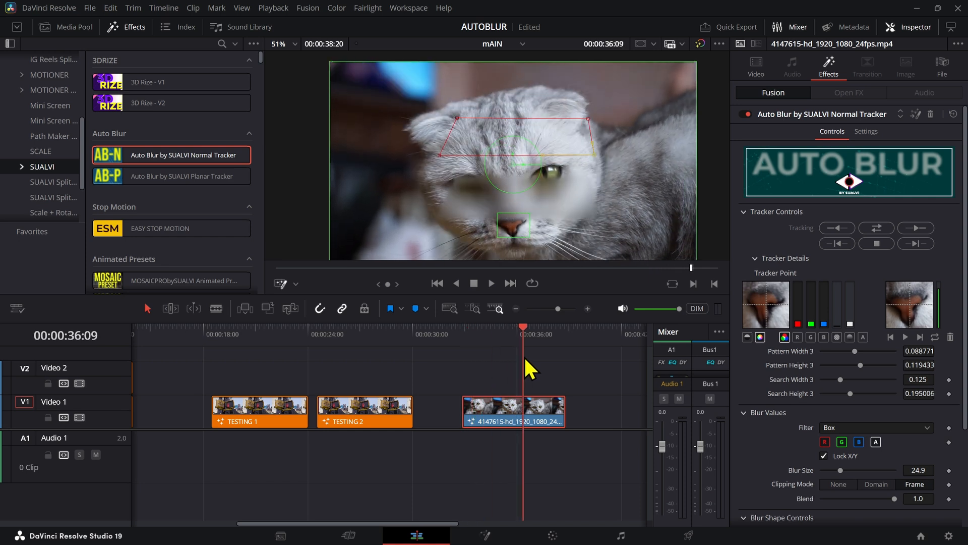
pyautogui.moveTo(586, 203)
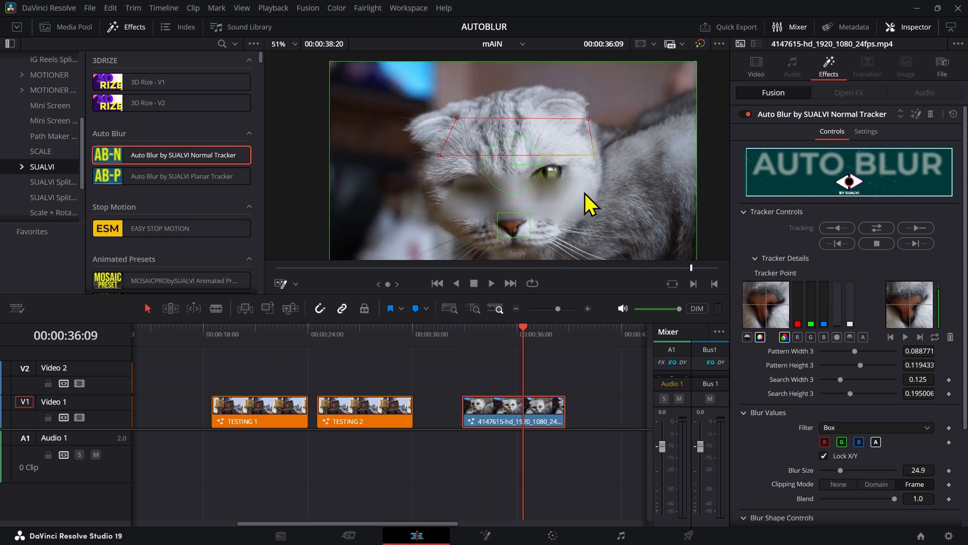
# Scrub the cat clip and drag a blur polygon corner to keep the eyes covered
pyautogui.scroll(-3)
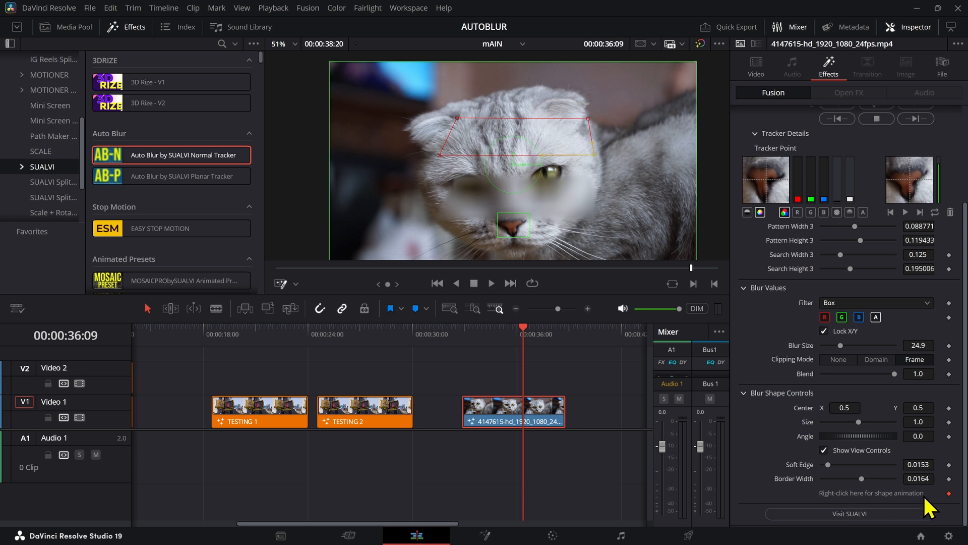
pyautogui.moveTo(455, 349)
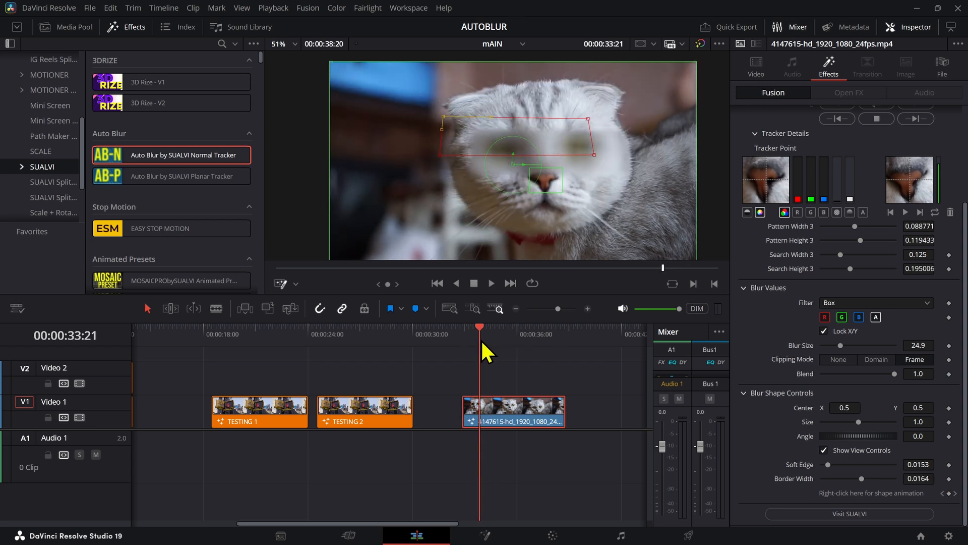
pyautogui.moveTo(481, 326); pyautogui.dragTo(512, 326)
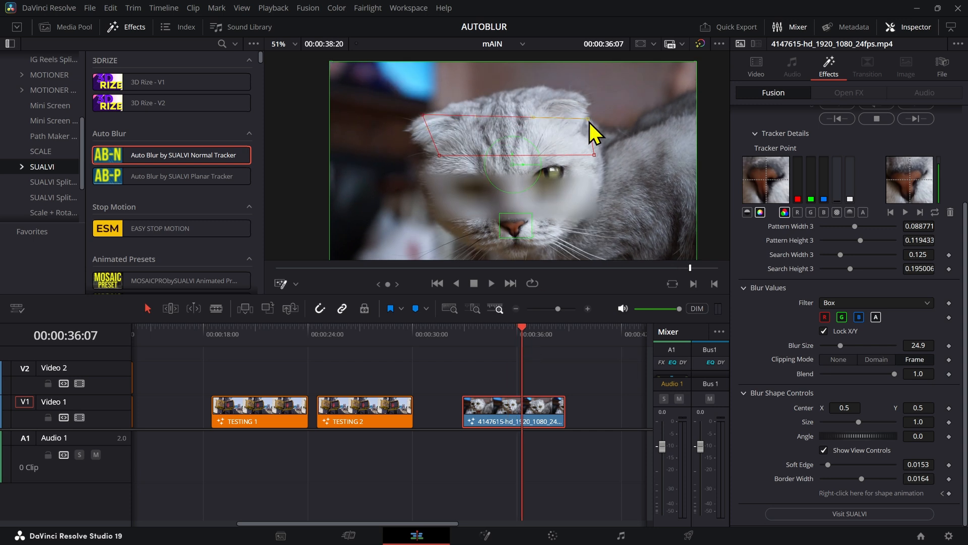
pyautogui.moveTo(589, 122); pyautogui.dragTo(586, 100)
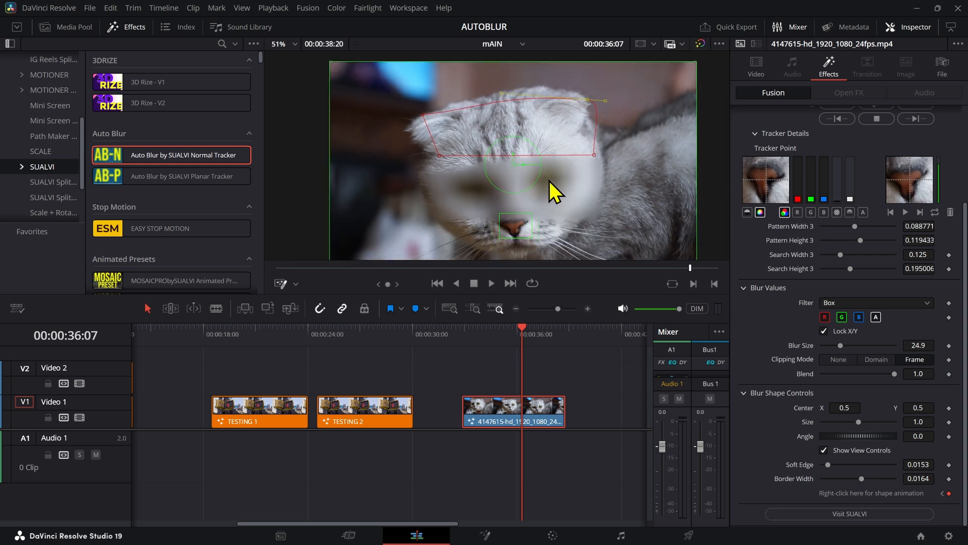
pyautogui.click(490, 283)
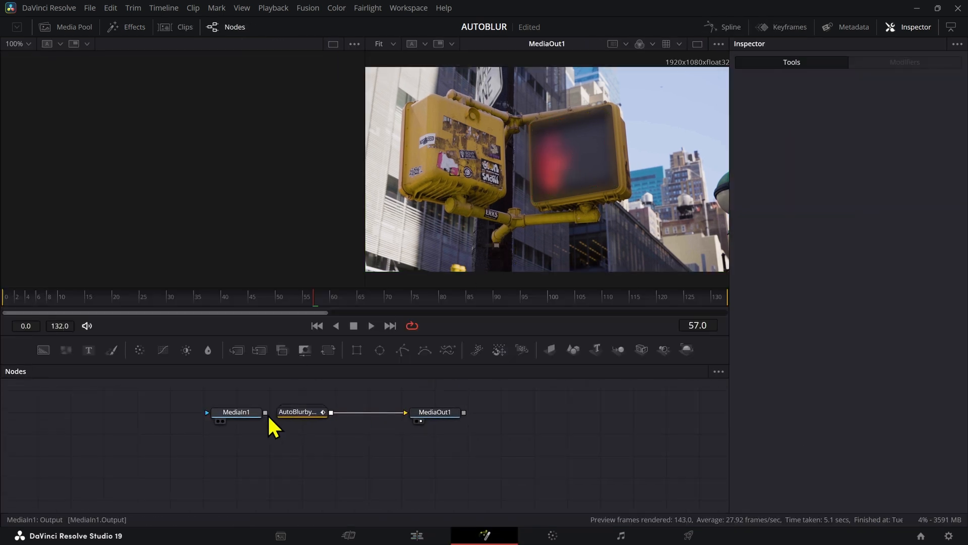
# Expand the Auto Blur group node, inspect PlanarTracker1_1, and return to the Edit page
pyautogui.doubleClick(300, 411)
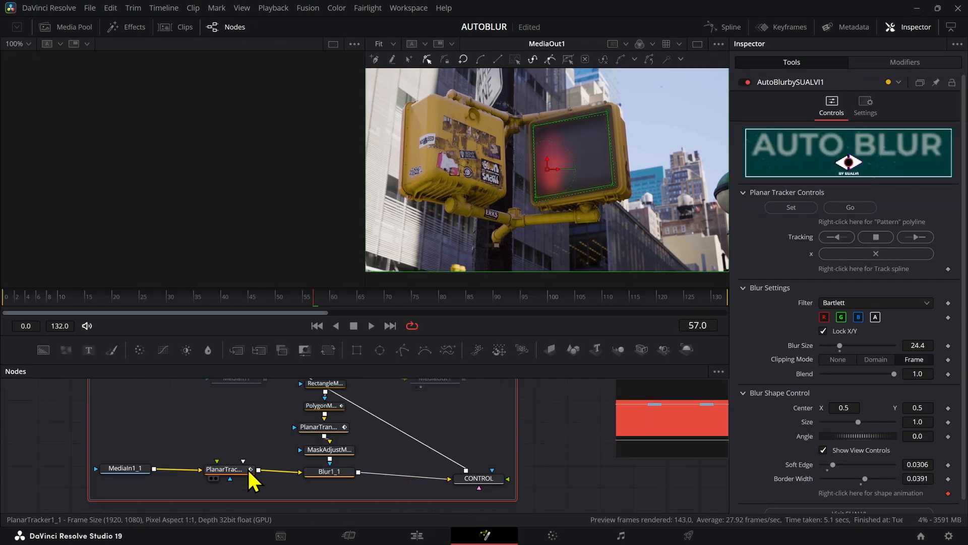
pyautogui.click(223, 470)
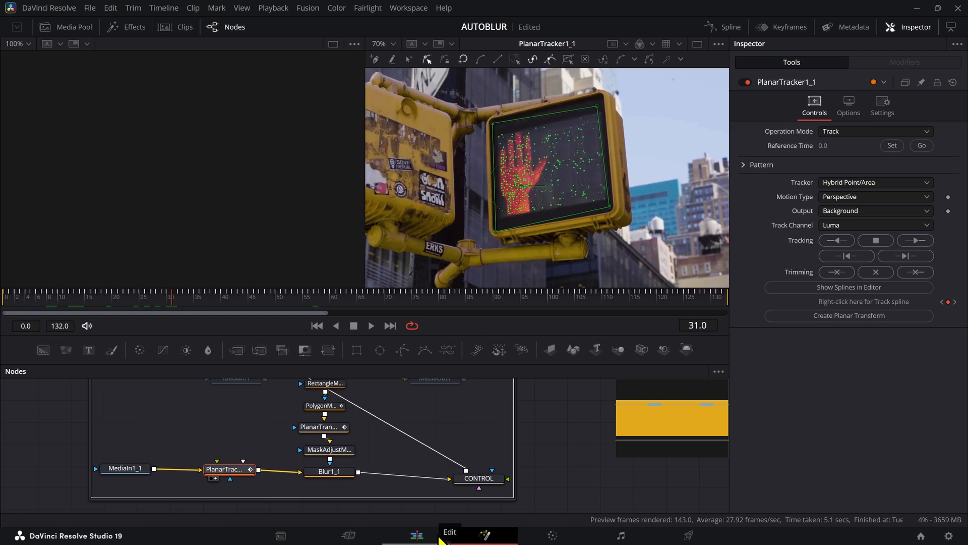
pyautogui.click(416, 534)
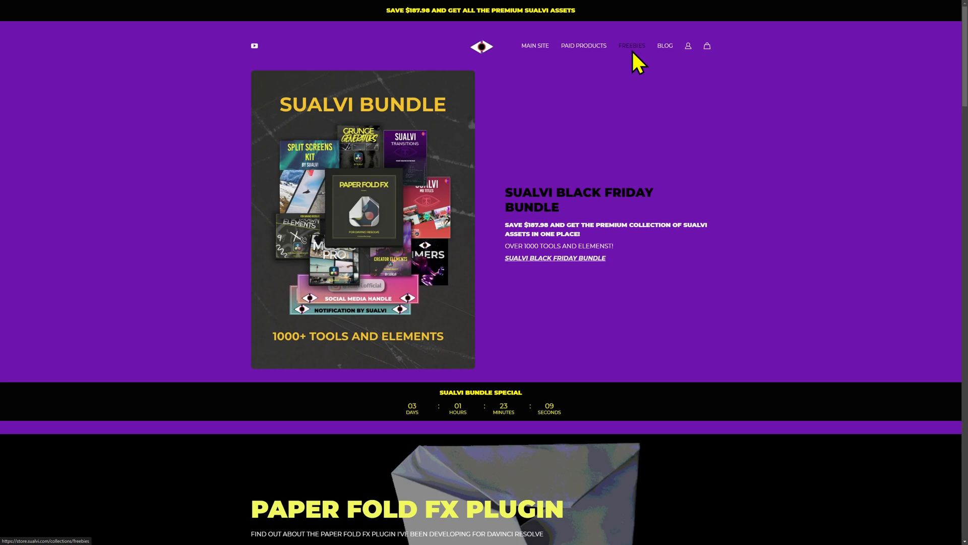
# Browse Freebies to the free Auto Blur for DaVinci Resolve page, then All Products
pyautogui.click(630, 46)
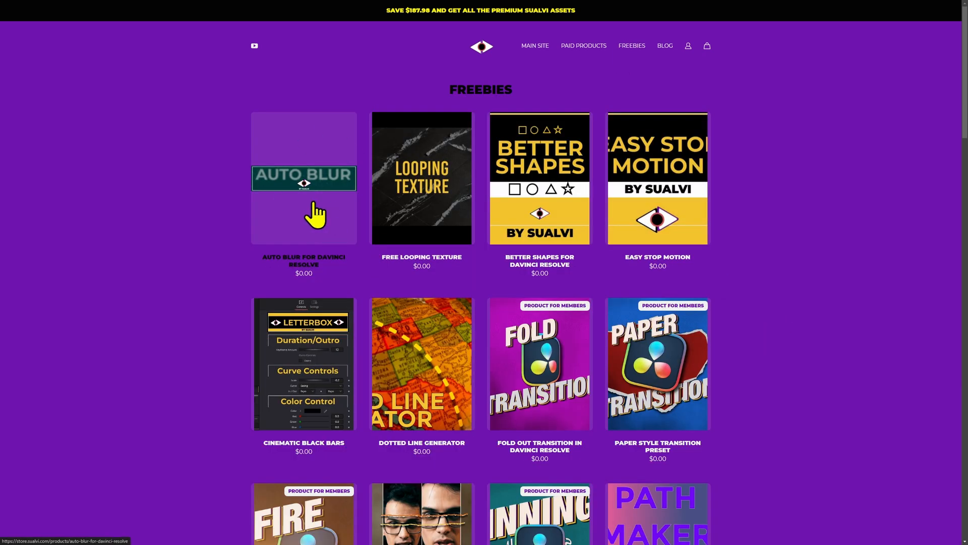
pyautogui.click(303, 179)
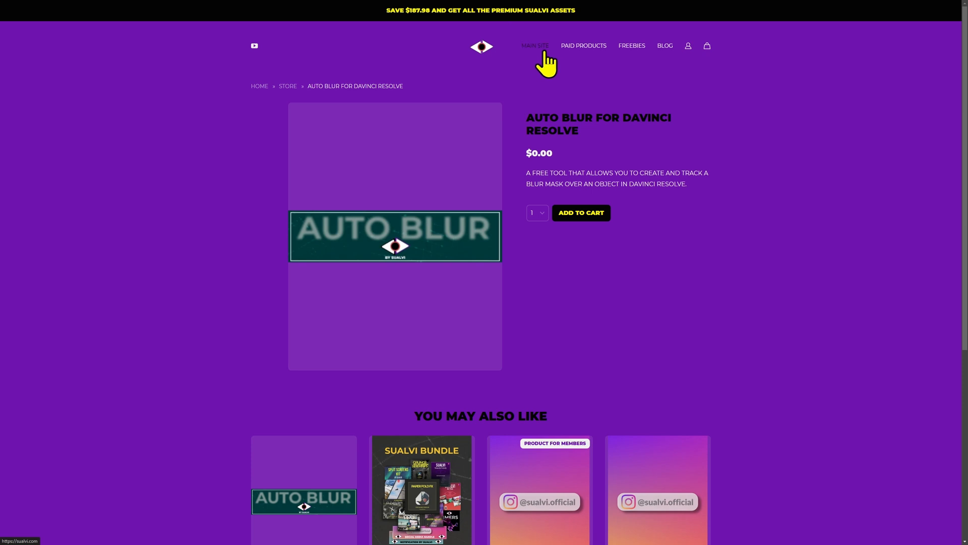
pyautogui.moveTo(591, 137)
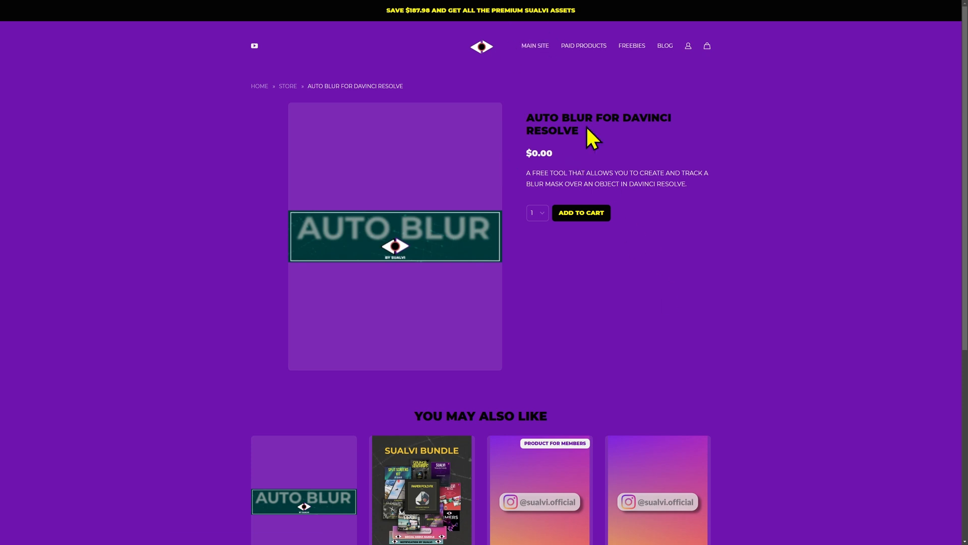
pyautogui.click(534, 44)
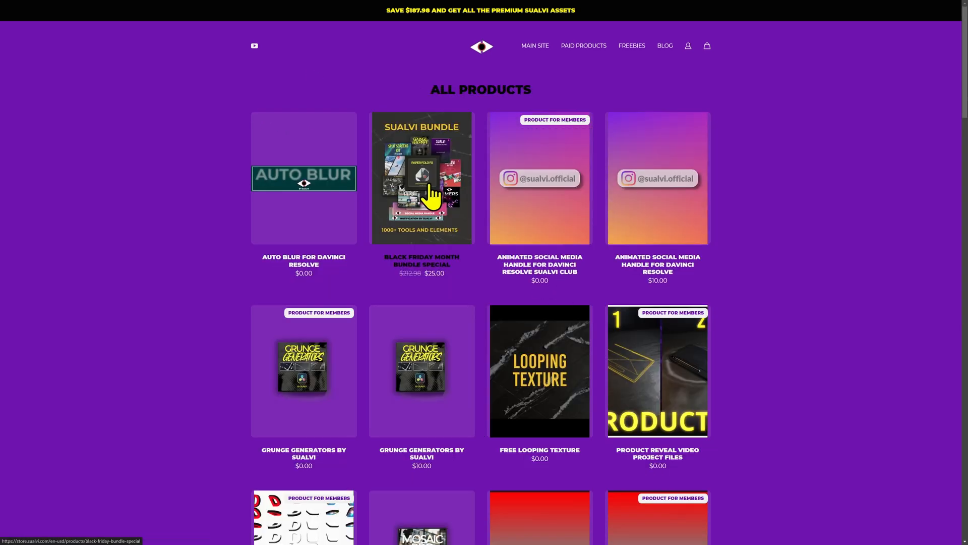
# Scroll through the $25 Black Friday Month Bundle Special page, then return to Freebies
pyautogui.click(421, 177)
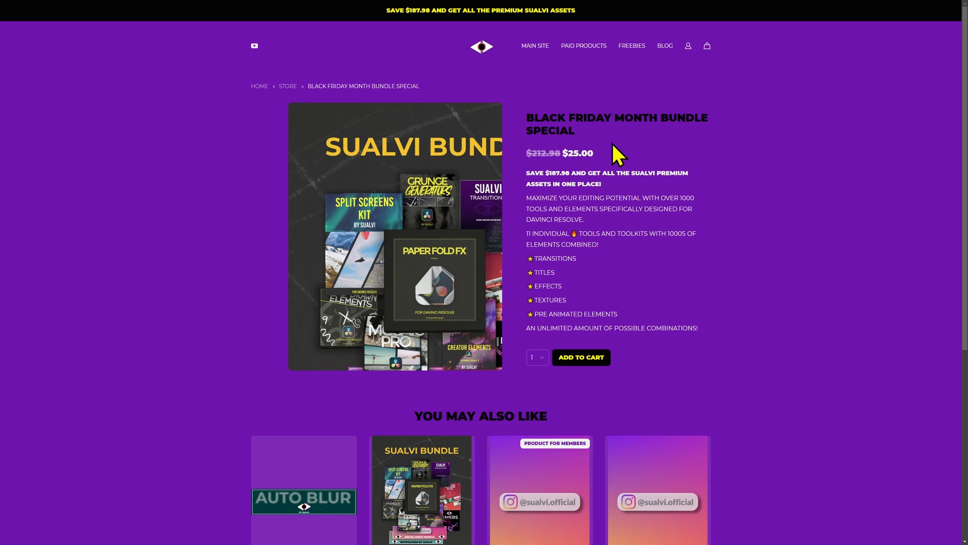
pyautogui.scroll(-3)
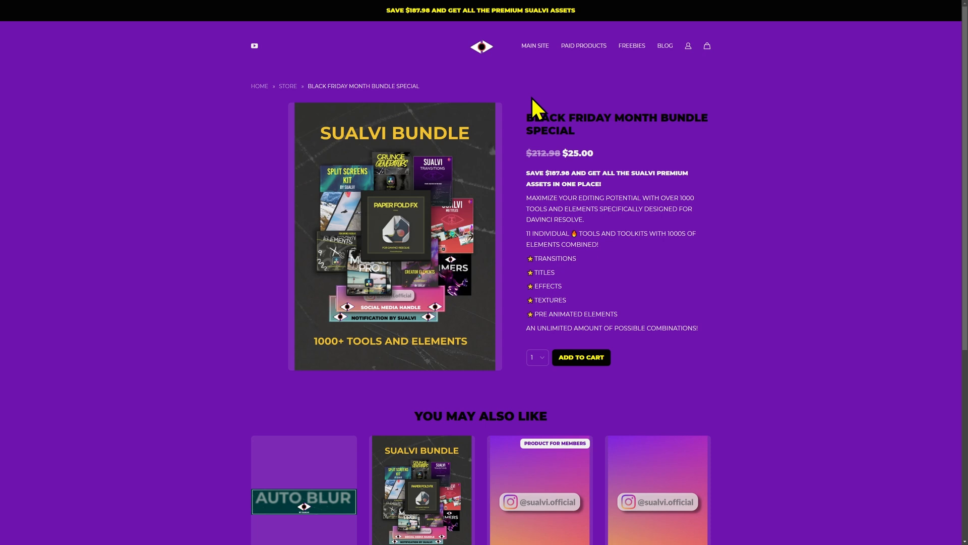
pyautogui.click(630, 45)
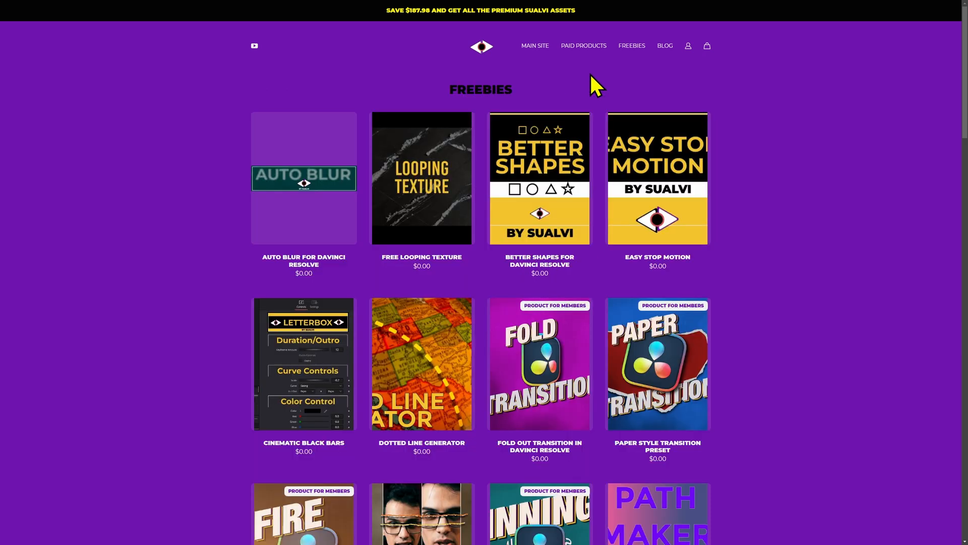
pyautogui.moveTo(460, 68)
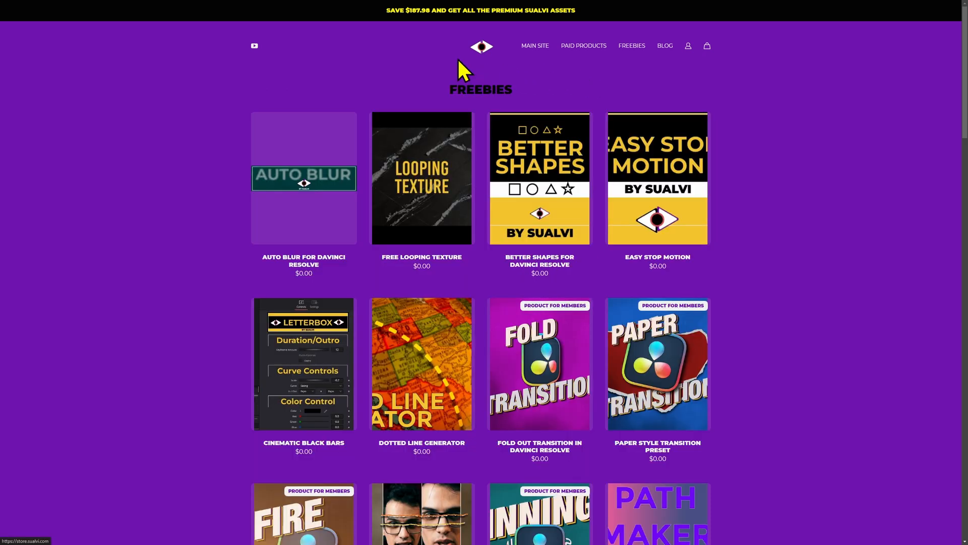